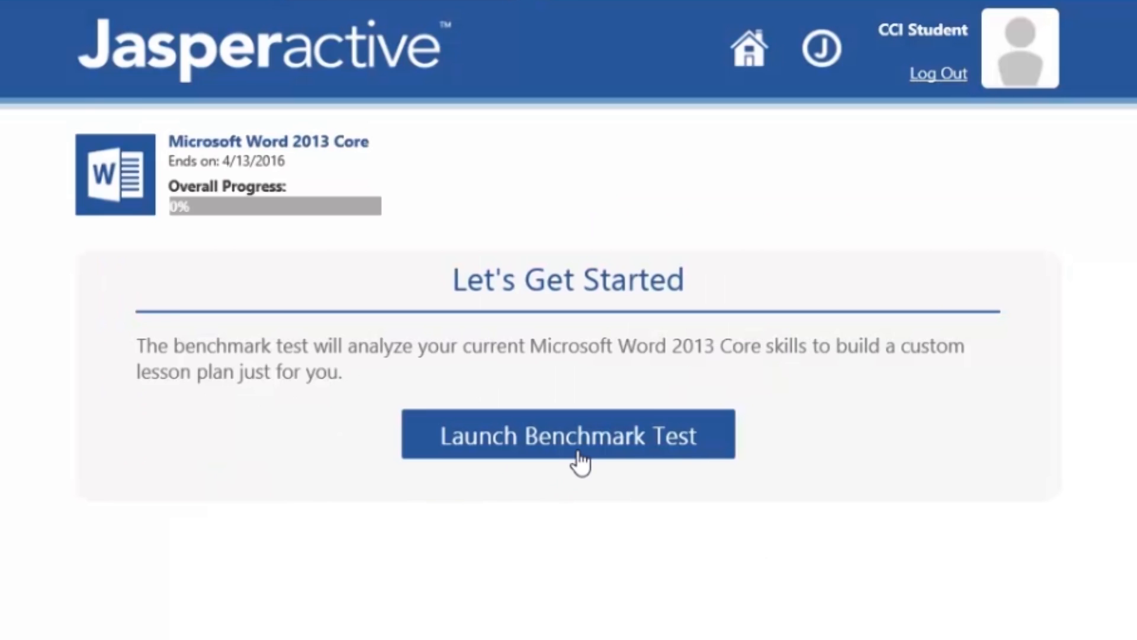
# Step: Complete the Word 2013 benchmark test, view its 81.58% results, and return to the lesson plan
pyautogui.click(567, 434)
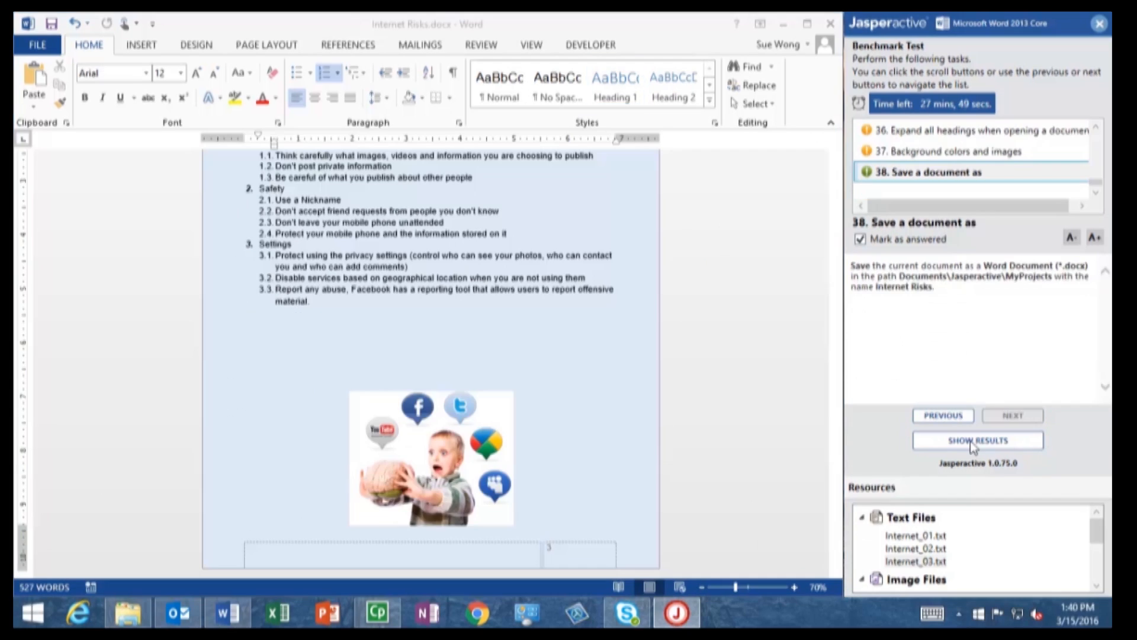
pyautogui.click(977, 440)
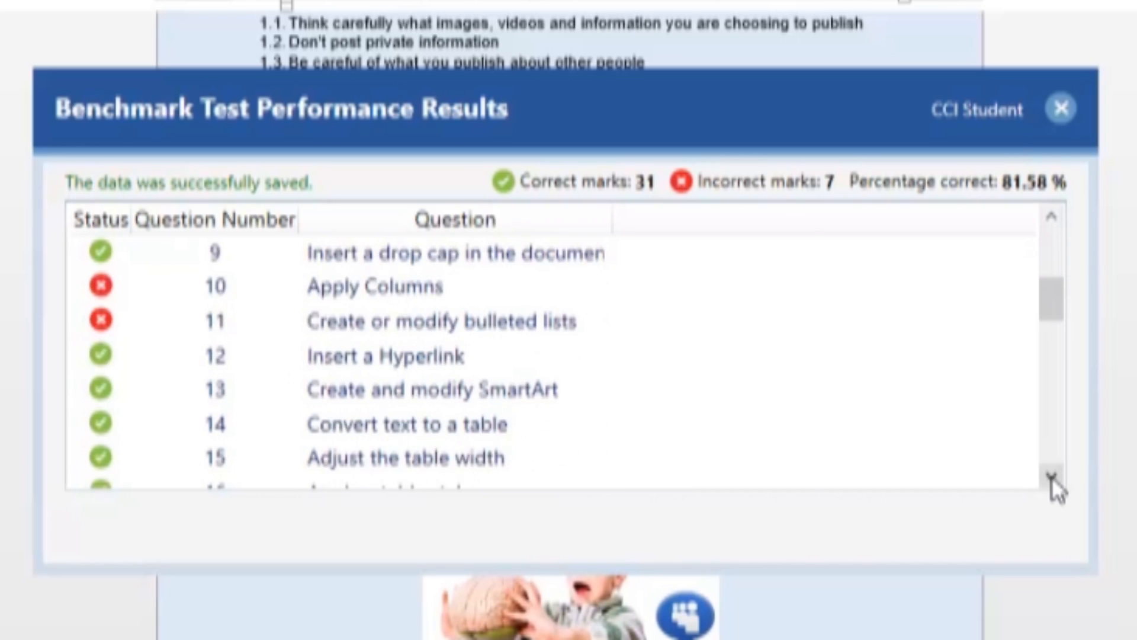
pyautogui.click(1059, 108)
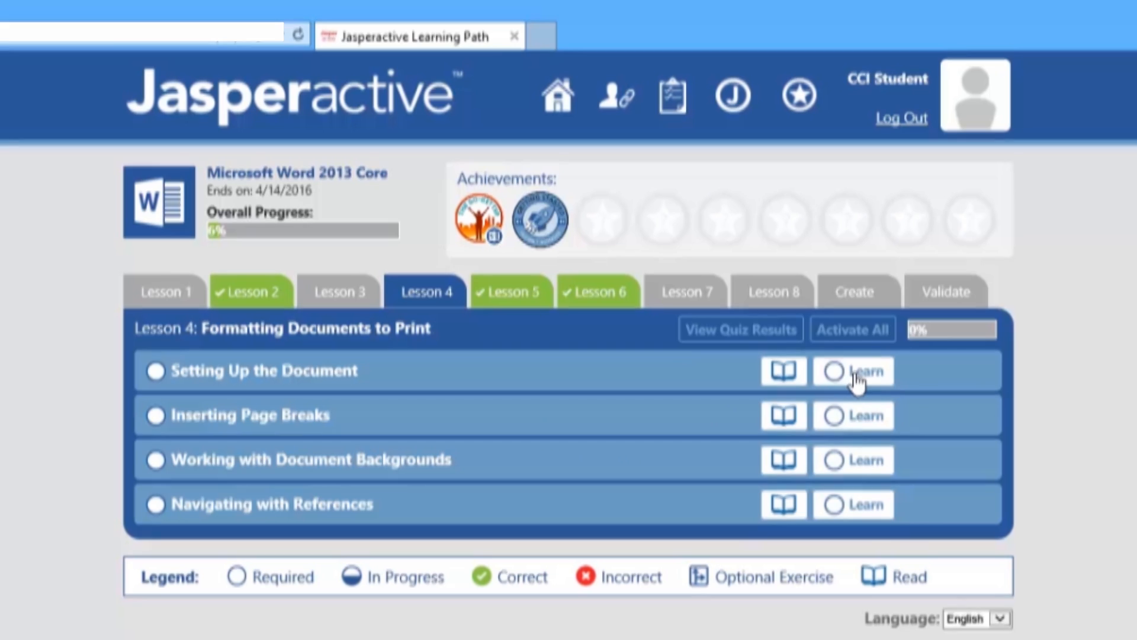
pyautogui.moveTo(862, 465)
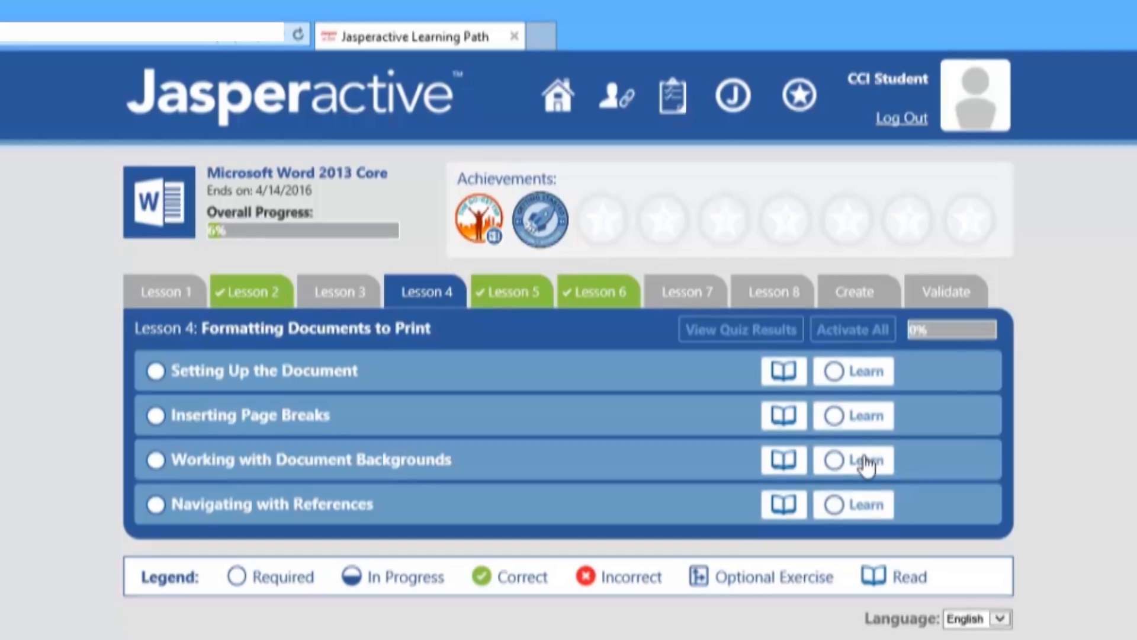
# Step: Launch the Working with Document Backgrounds lesson and open its eBook reference topic
pyautogui.click(863, 459)
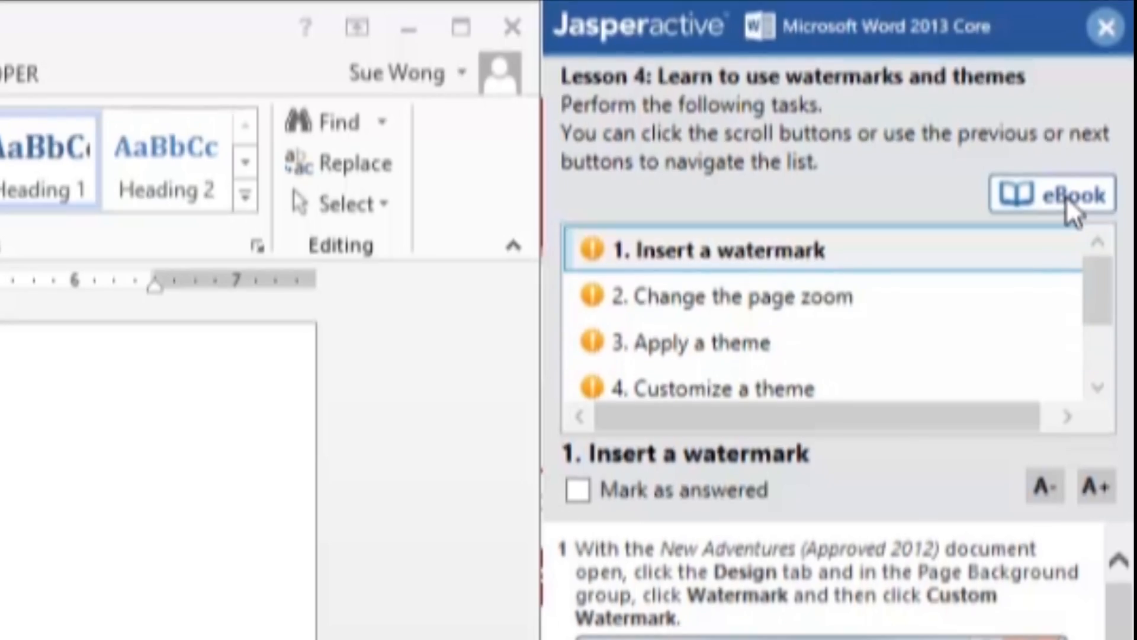
pyautogui.click(1053, 194)
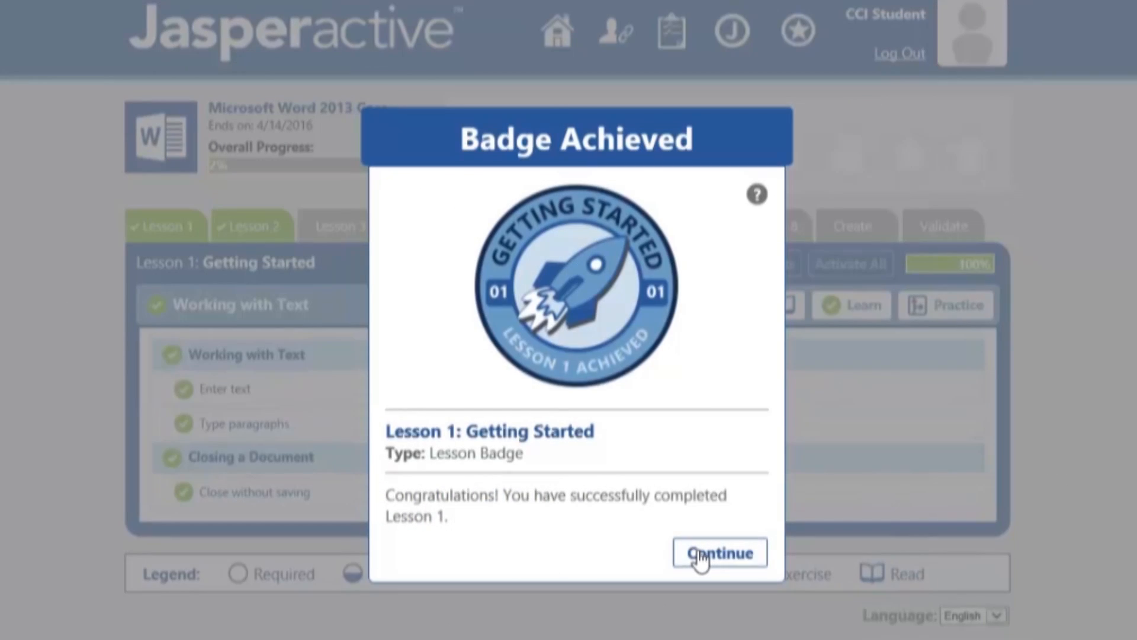
# Step: Dismiss the Lesson 1 and Go-Getter badge notices, then close the Tough Cookie badge details
pyautogui.click(718, 552)
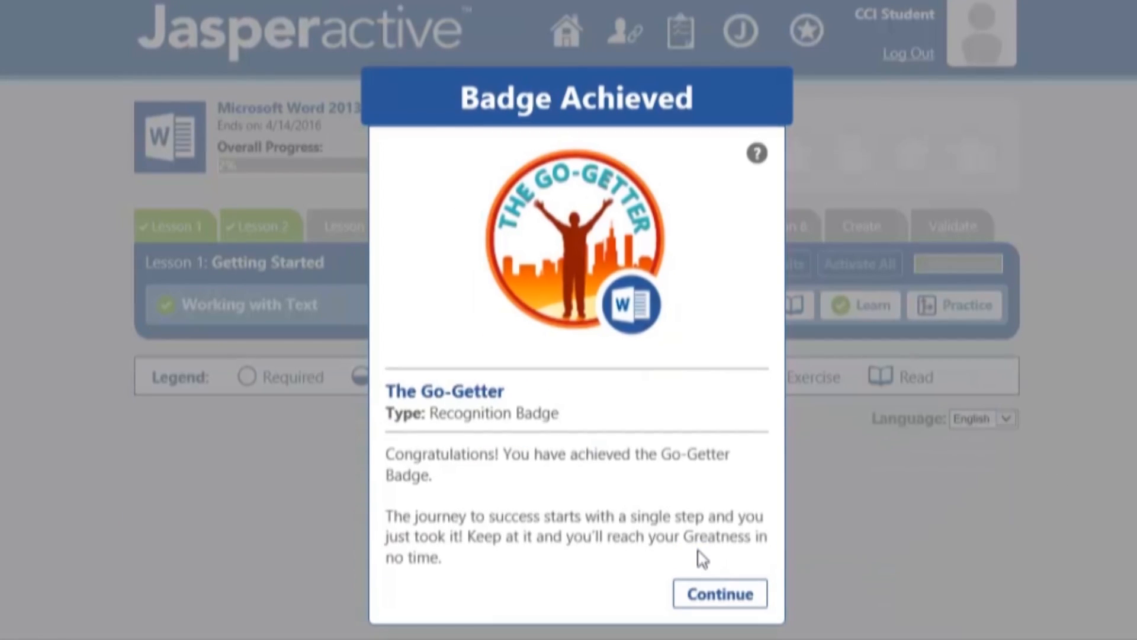
pyautogui.click(718, 593)
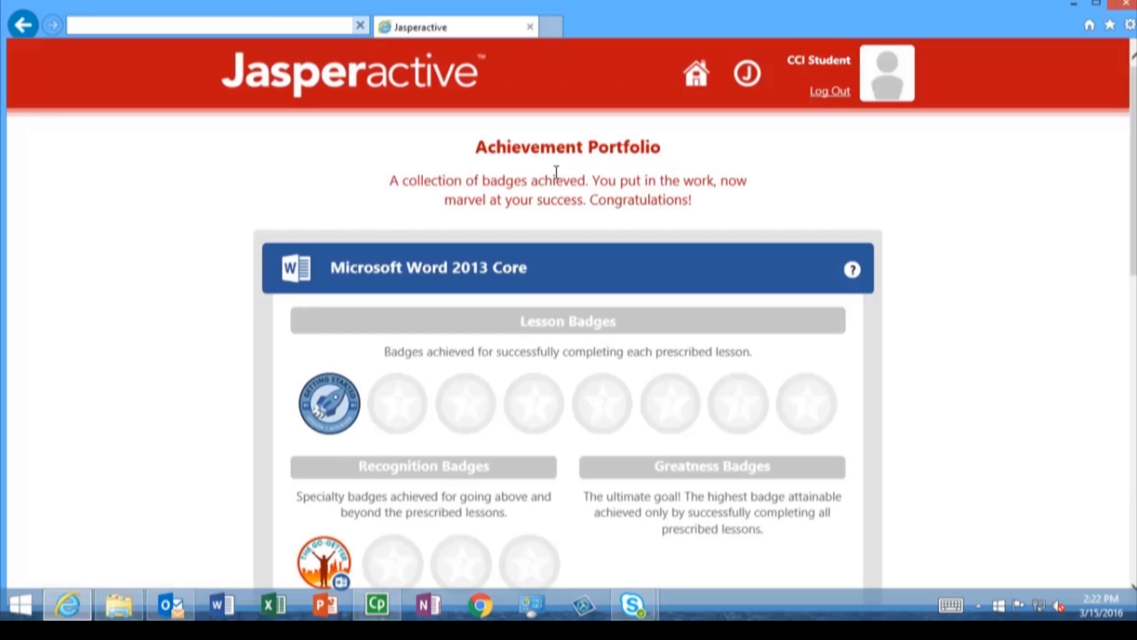
pyautogui.scroll(-3)
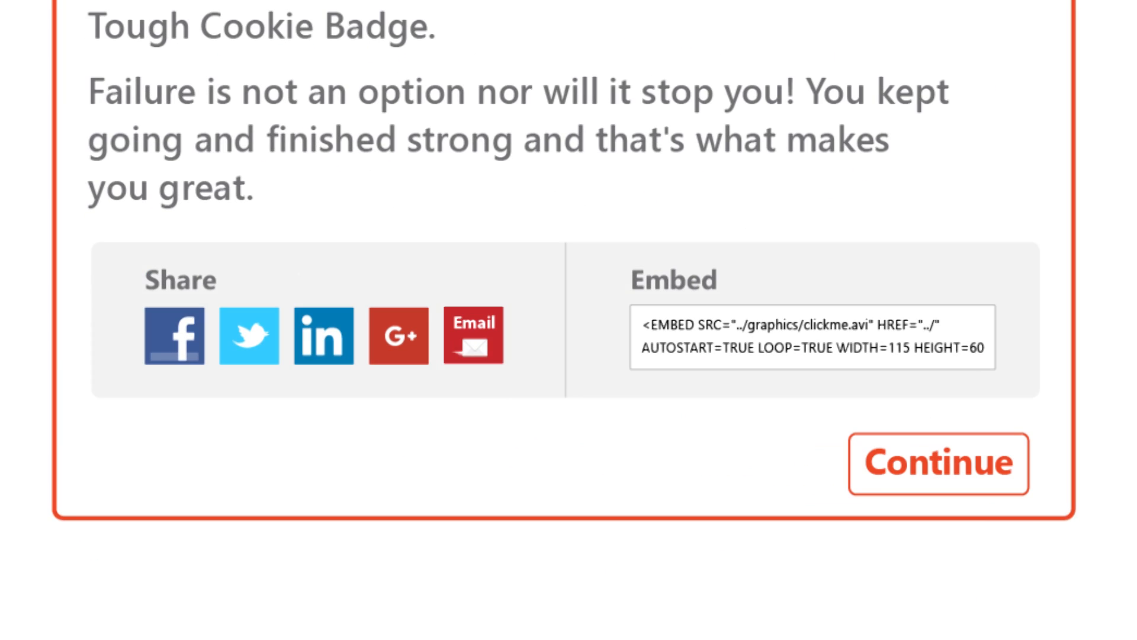
pyautogui.click(937, 464)
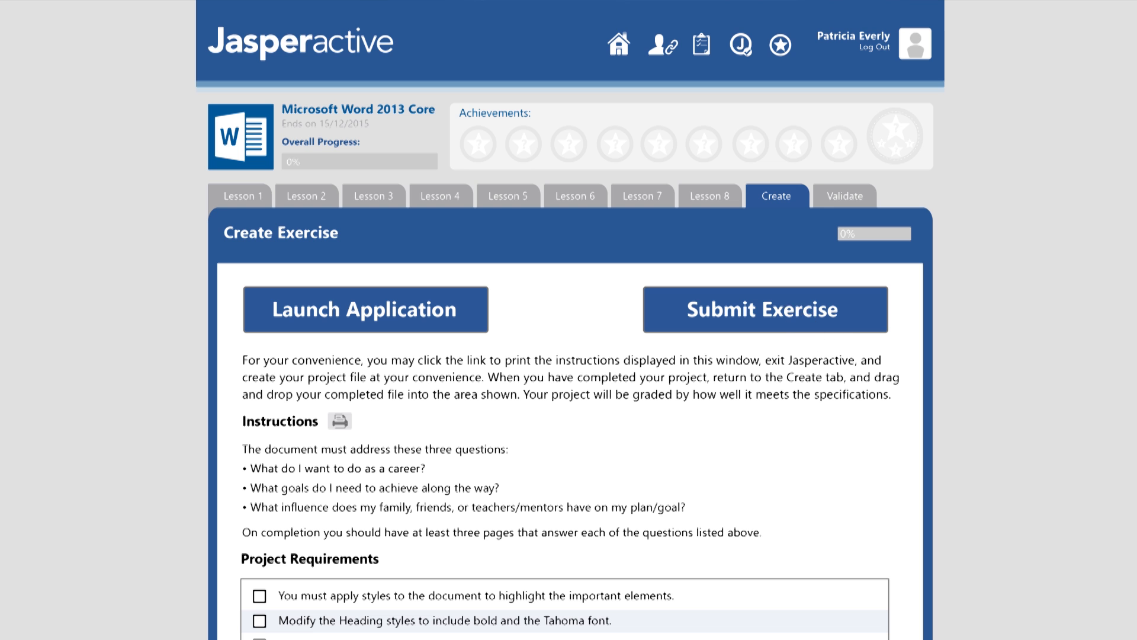
# Step: Review the 80% Create exercise results, then start the Validate exercise
pyautogui.click(763, 310)
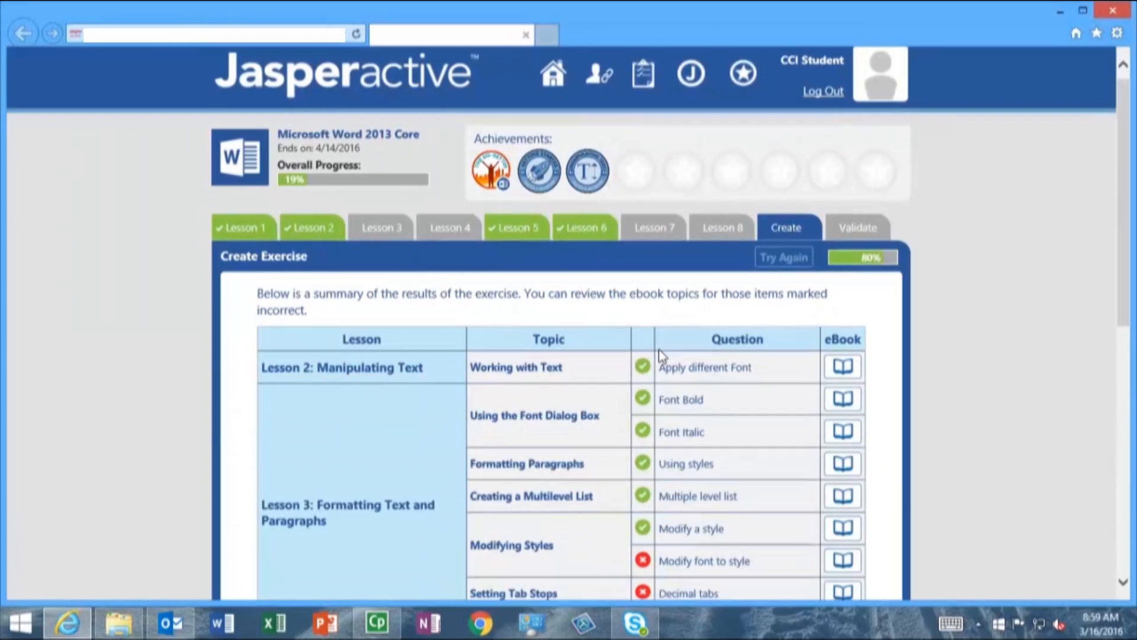
pyautogui.click(857, 227)
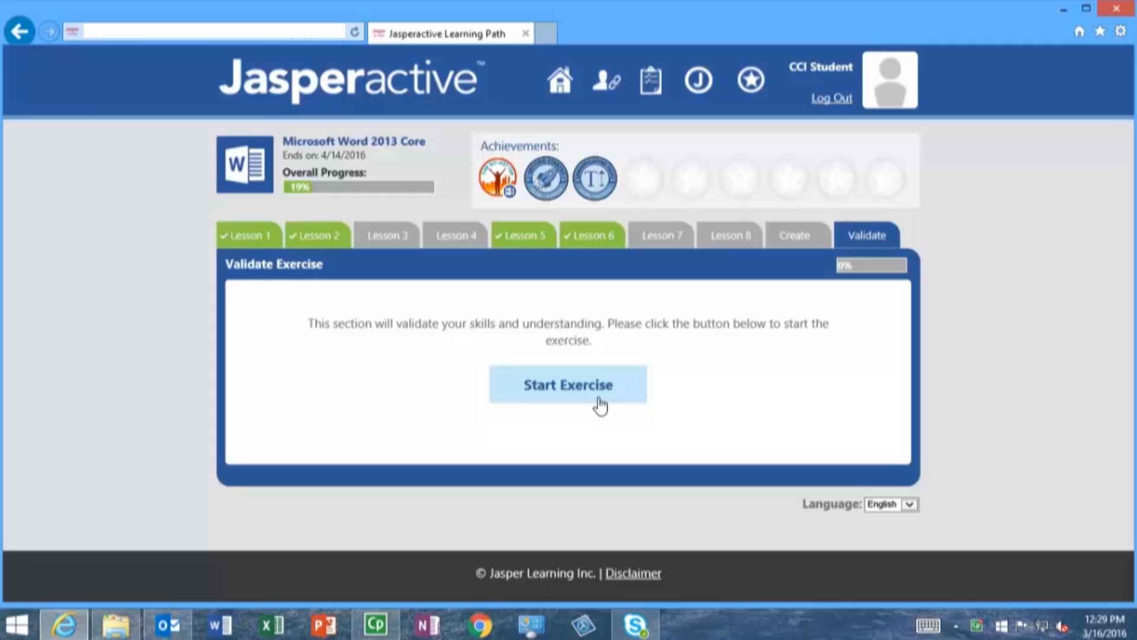
pyautogui.click(568, 384)
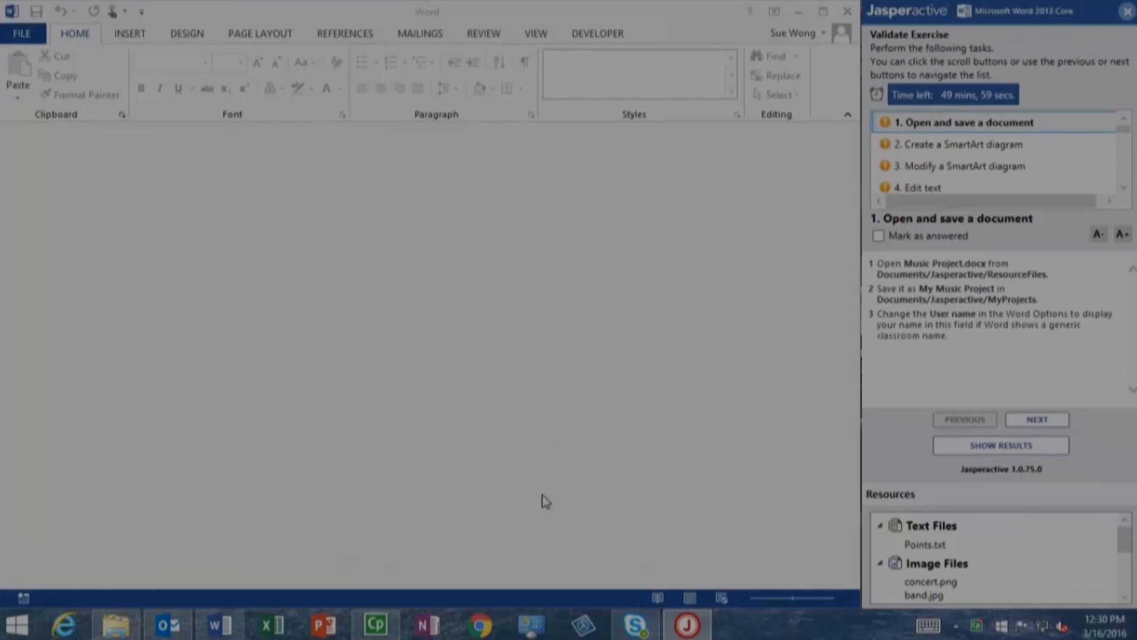